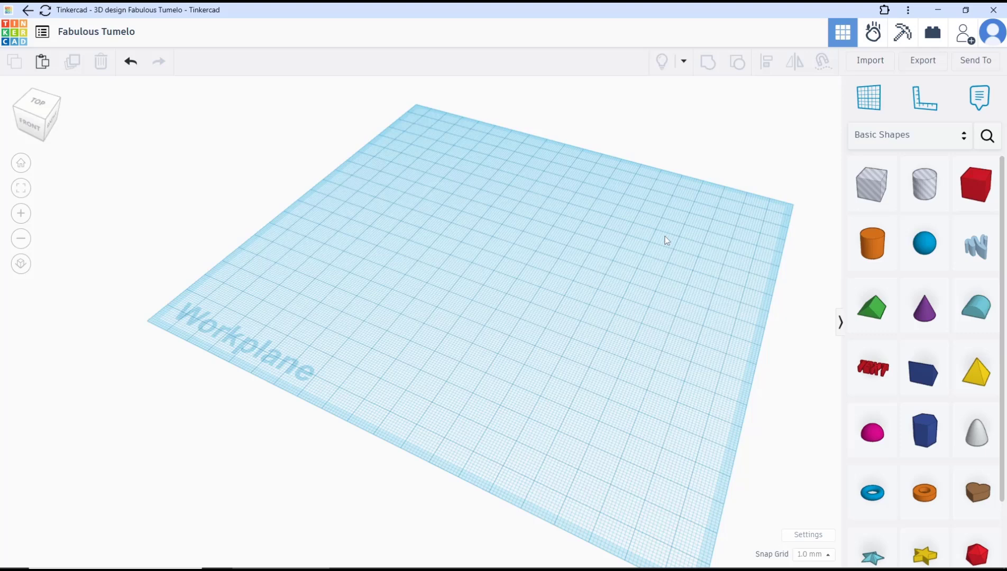
pyautogui.moveTo(588, 304)
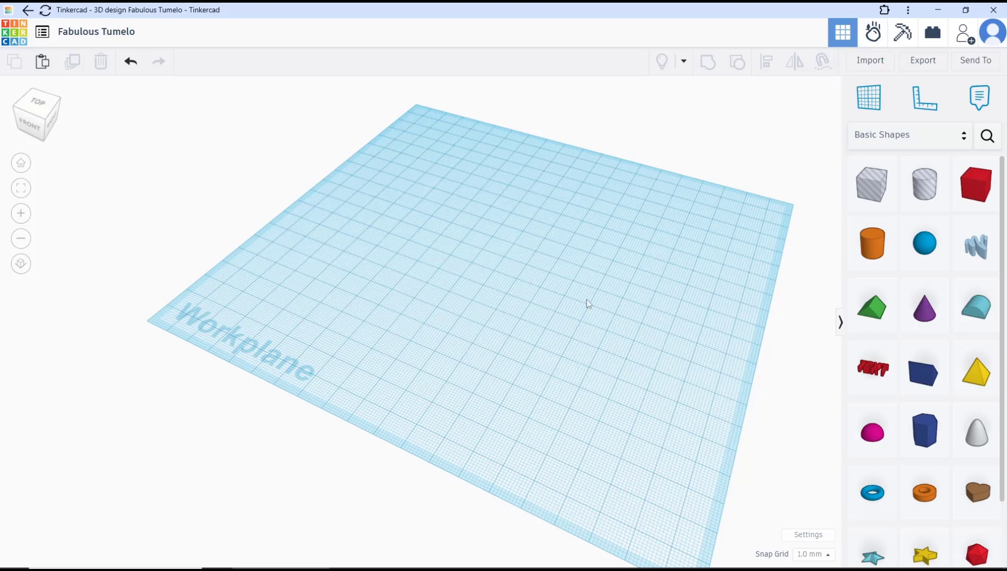
# Place a red Box from Basic Shapes onto the workplane
pyautogui.click(975, 184)
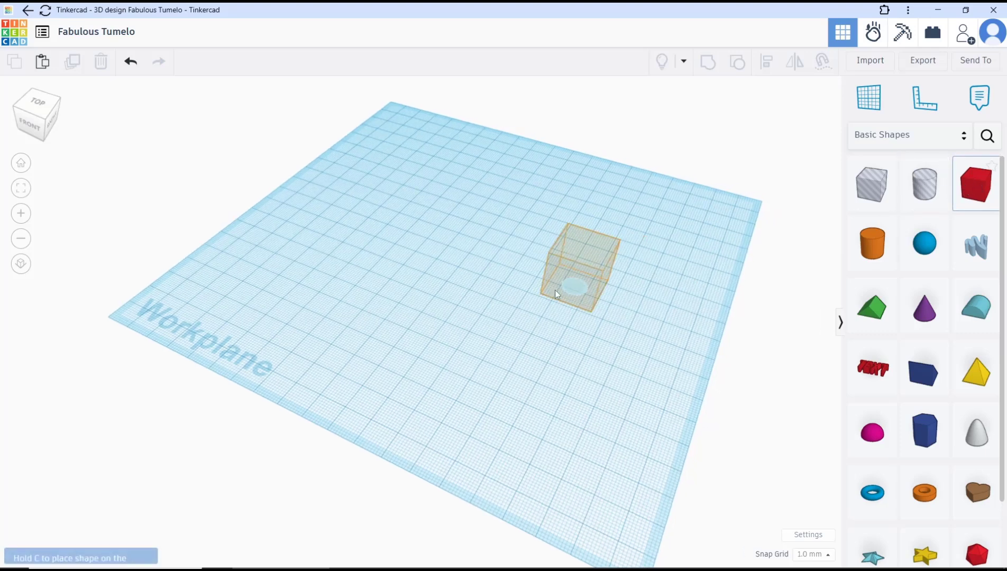
pyautogui.click(577, 267)
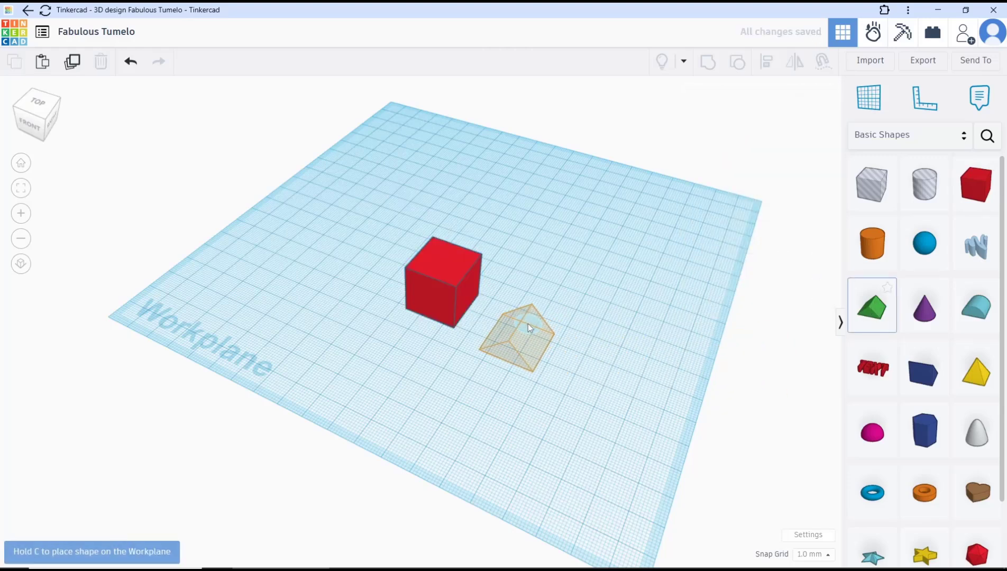
# Drop the Roof beside the box and rotate it 90° onto its side
pyautogui.click(517, 337)
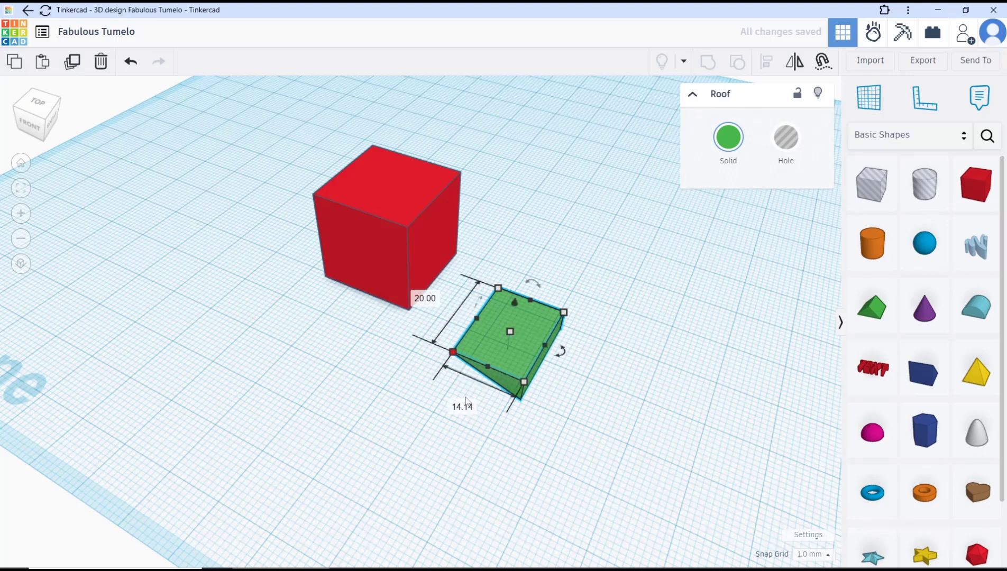
pyautogui.moveTo(524, 382); pyautogui.dragTo(520, 399)
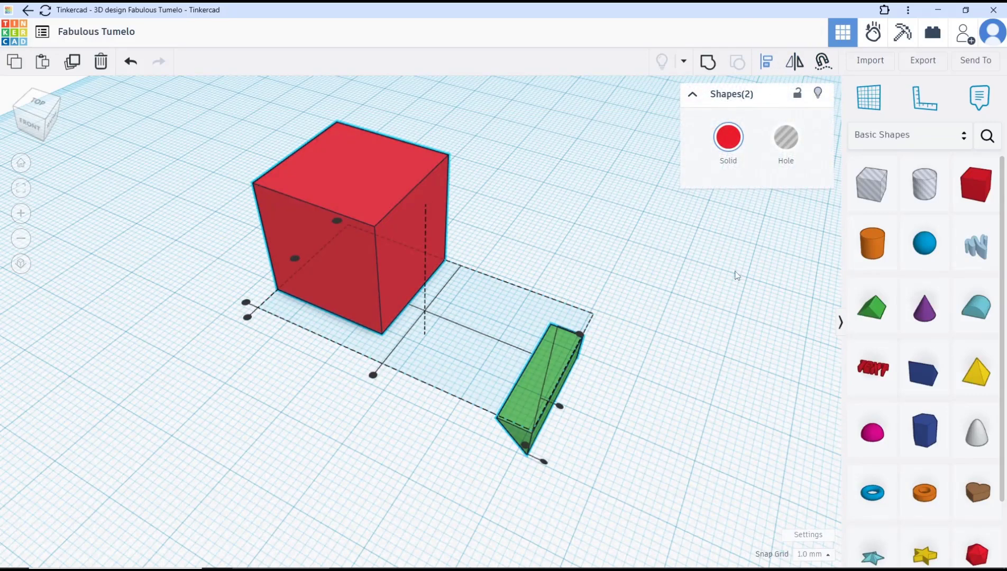
pyautogui.moveTo(322, 325)
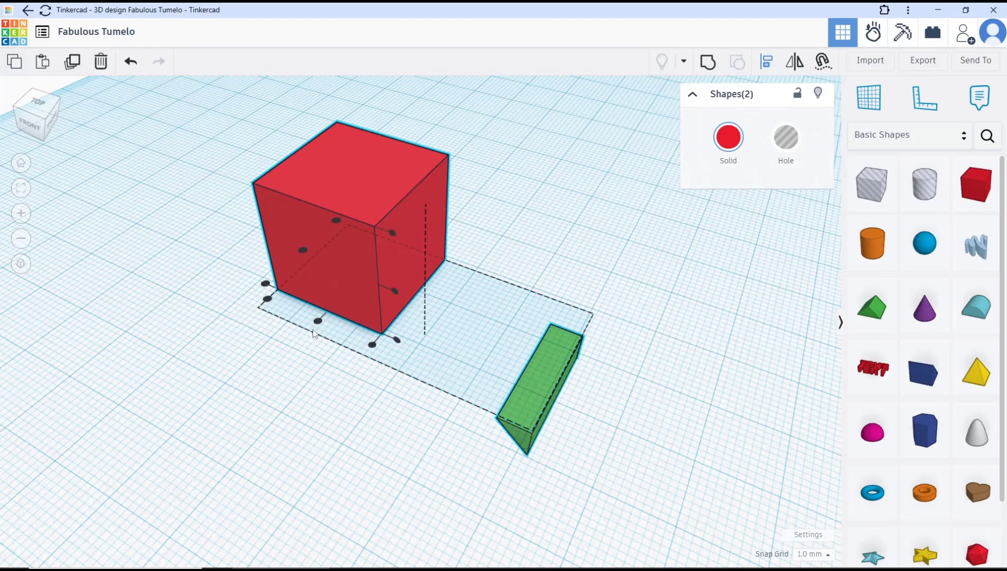
# Drag the roof against the box so it overlaps the box's side edge
pyautogui.moveTo(540, 385); pyautogui.dragTo(328, 334)
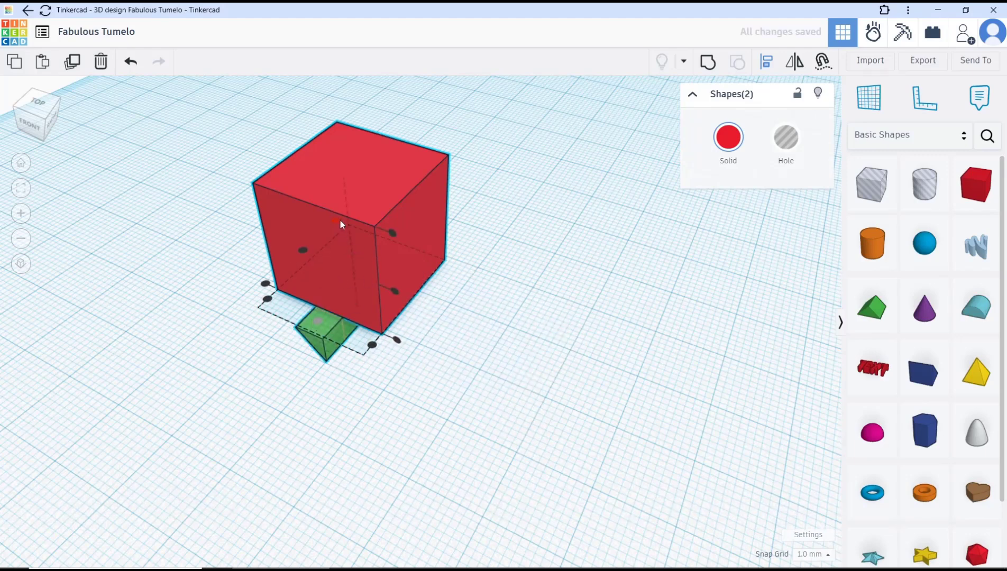
pyautogui.moveTo(328, 331); pyautogui.dragTo(315, 225)
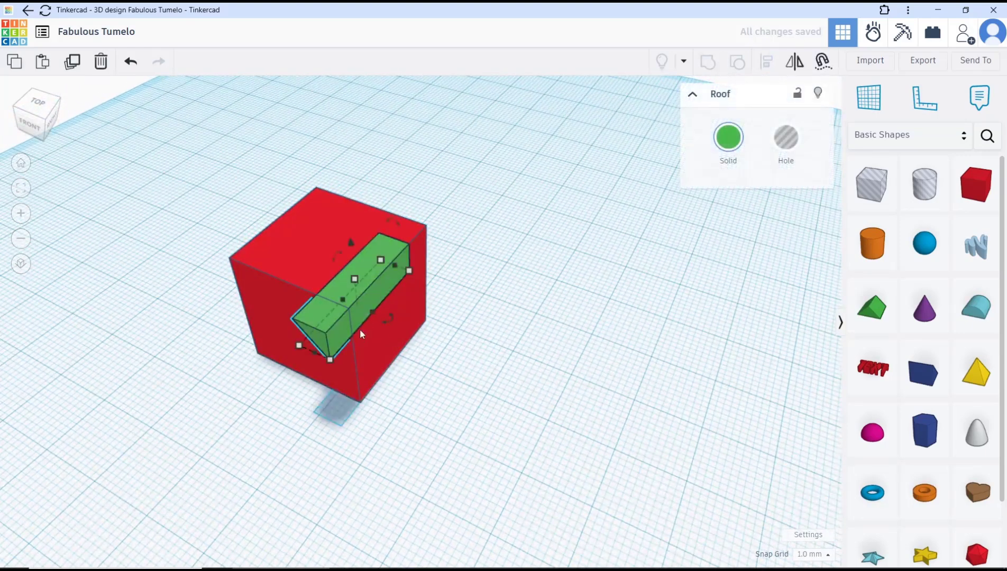
pyautogui.moveTo(295, 279)
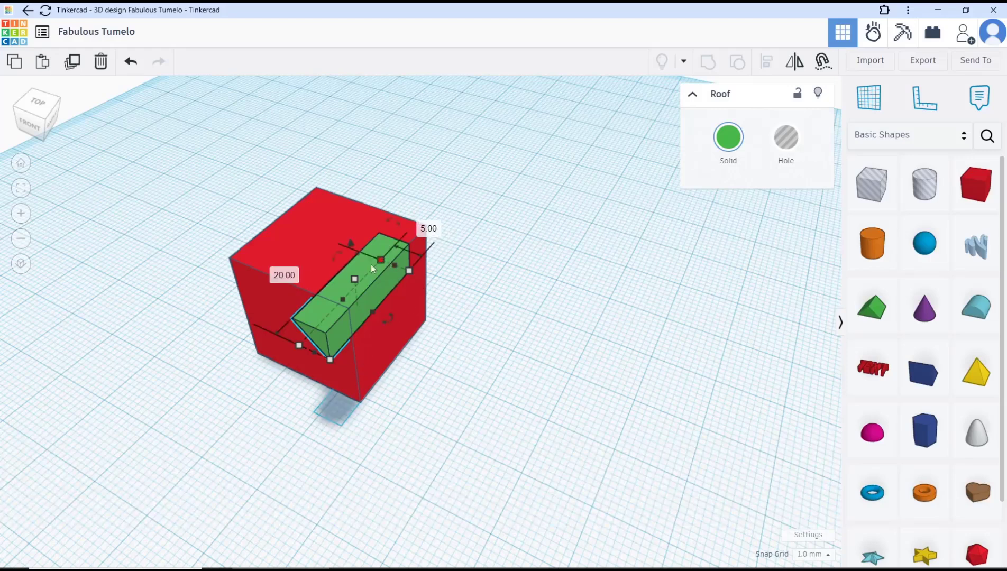
pyautogui.moveTo(506, 268)
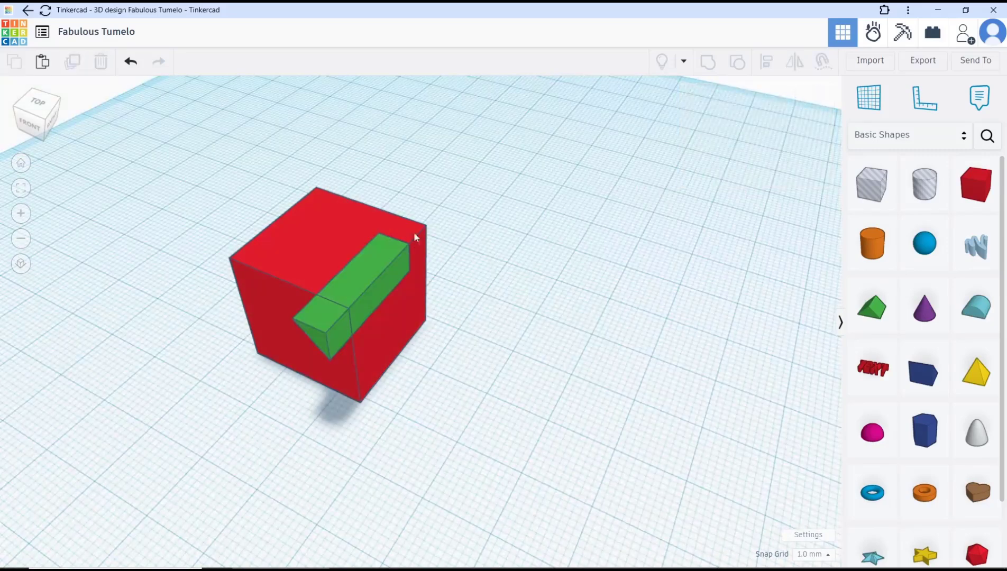
# Set the roof to Hole and group it with the box to chamfer the top edge
pyautogui.click(347, 289)
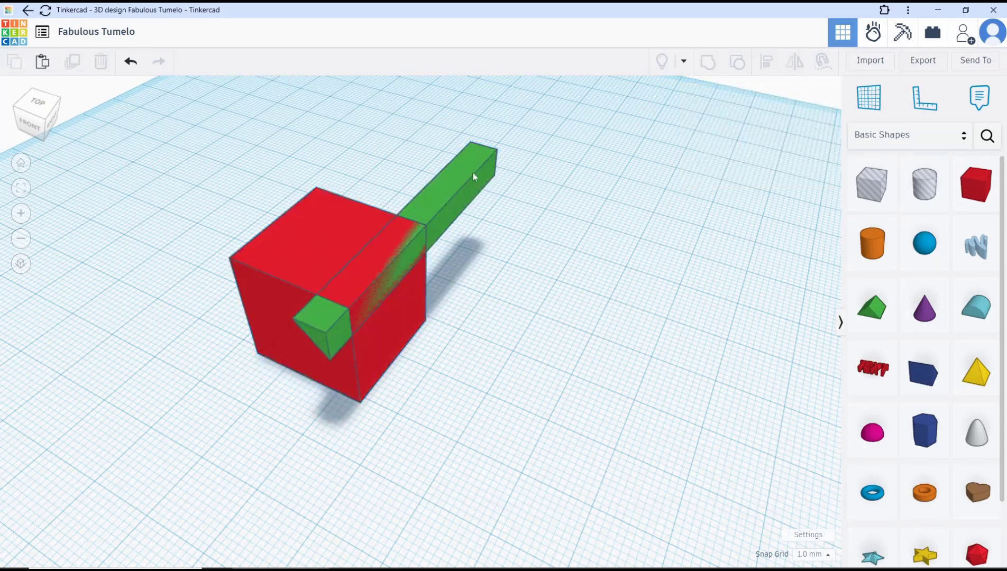
pyautogui.click(786, 137)
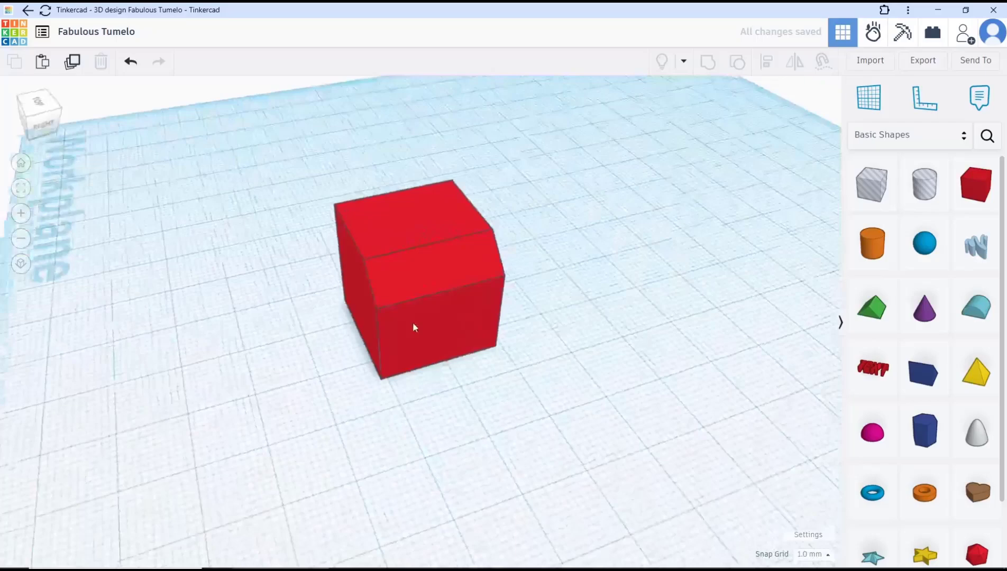
pyautogui.moveTo(415, 328); pyautogui.dragTo(559, 326)
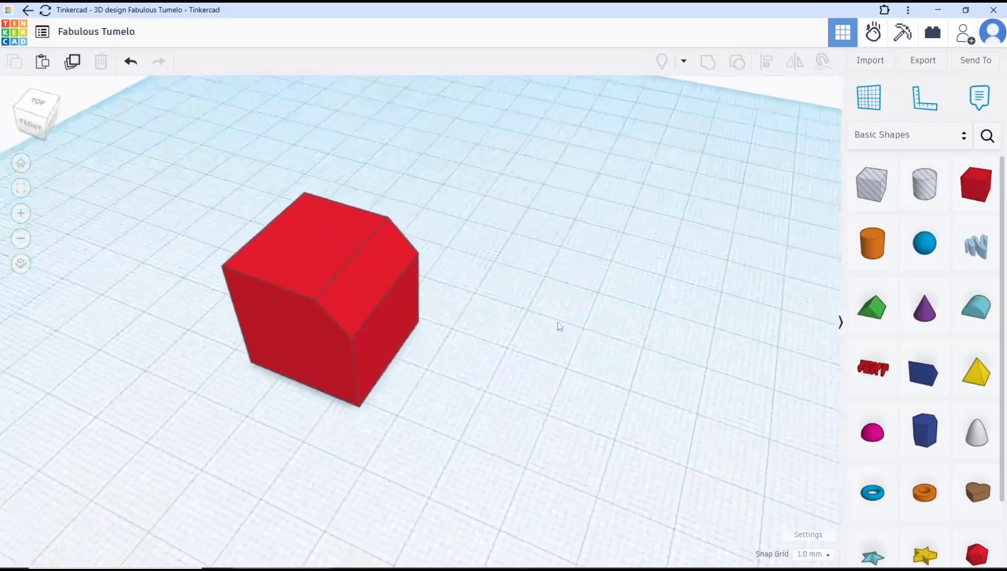